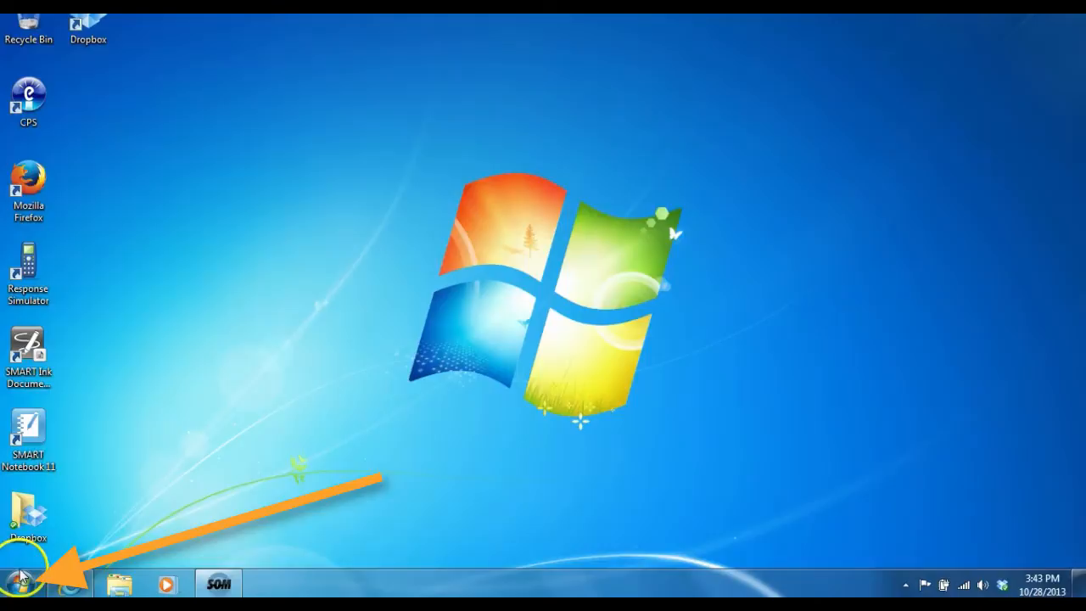
Bring up the Start menu's program list including the Blue Valley Apps Store
left_click(17, 585)
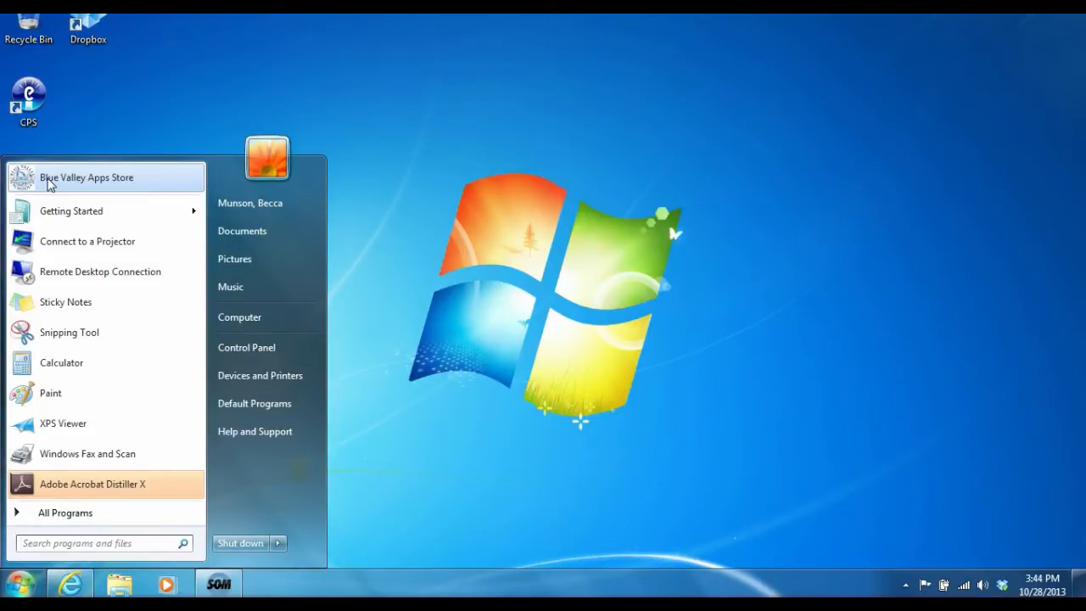
Launch Software Center via the Blue Valley Apps Store entry
left_click(86, 178)
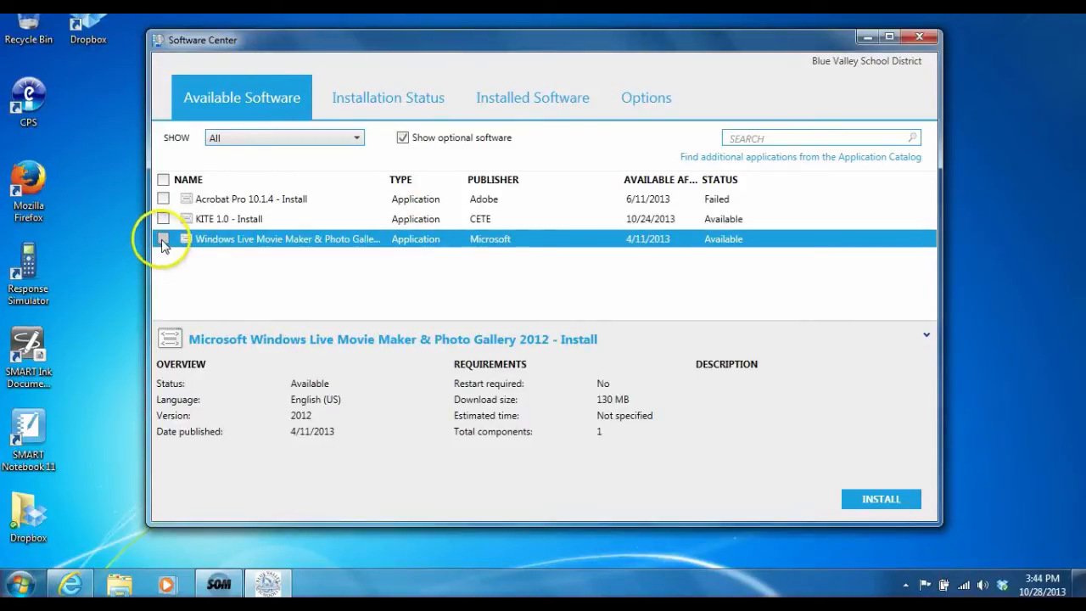
Tick Windows Live Movie Maker & Photo Gallery 2012 for installation
left_click(163, 237)
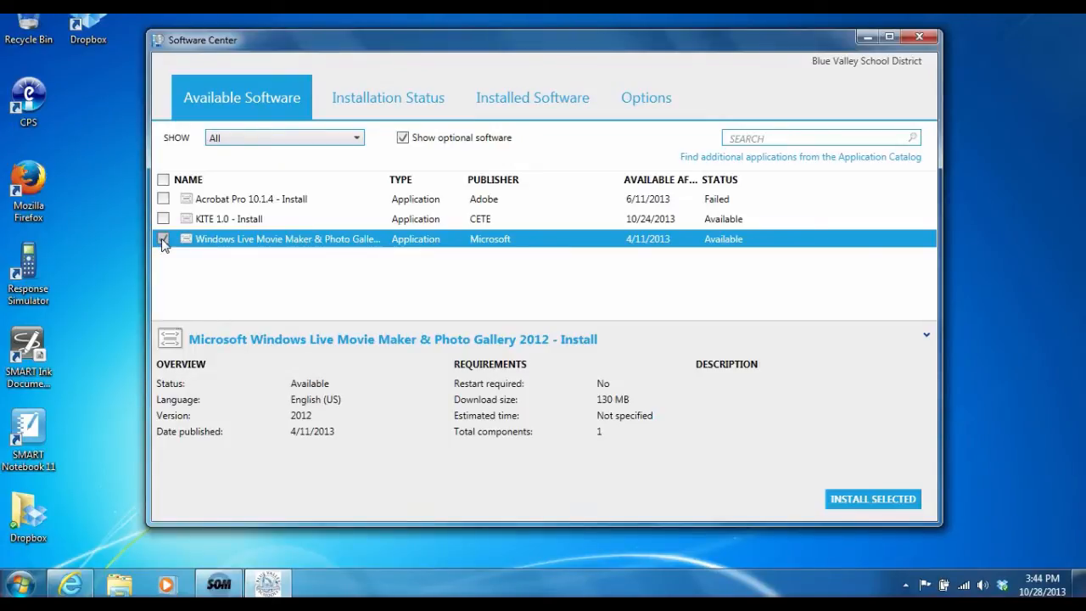
left_click(163, 237)
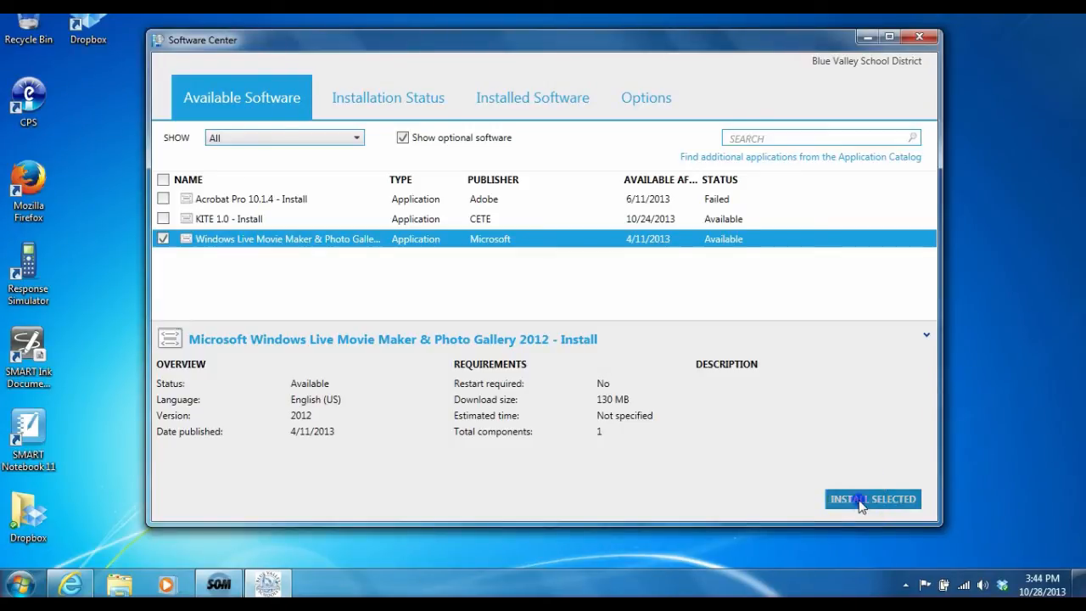
Start installing the ticked Movie Maker package and show the installation status list
left_click(387, 97)
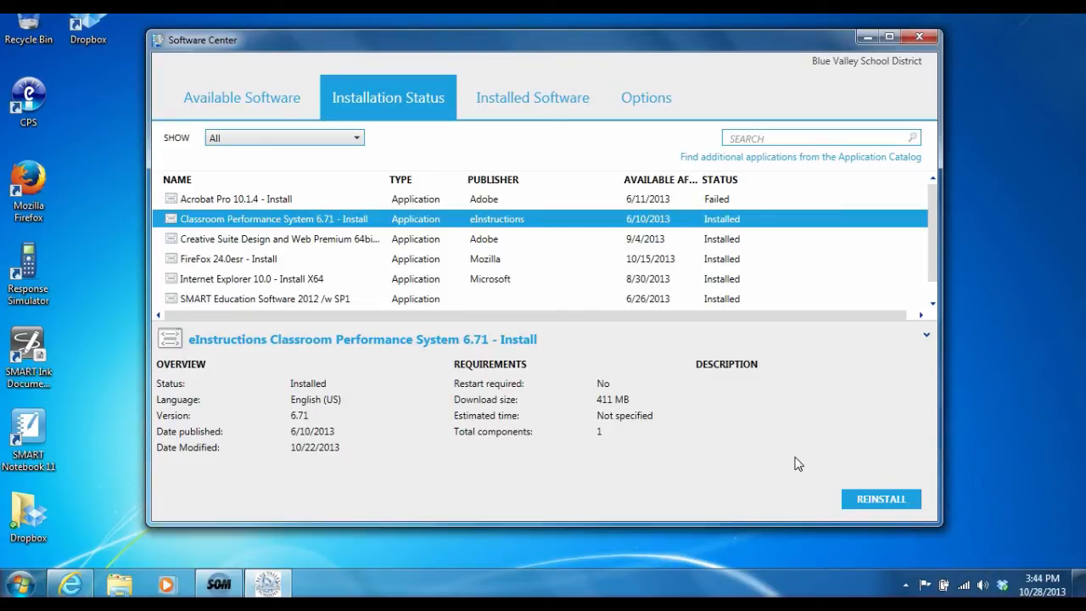
mouse_move(437, 132)
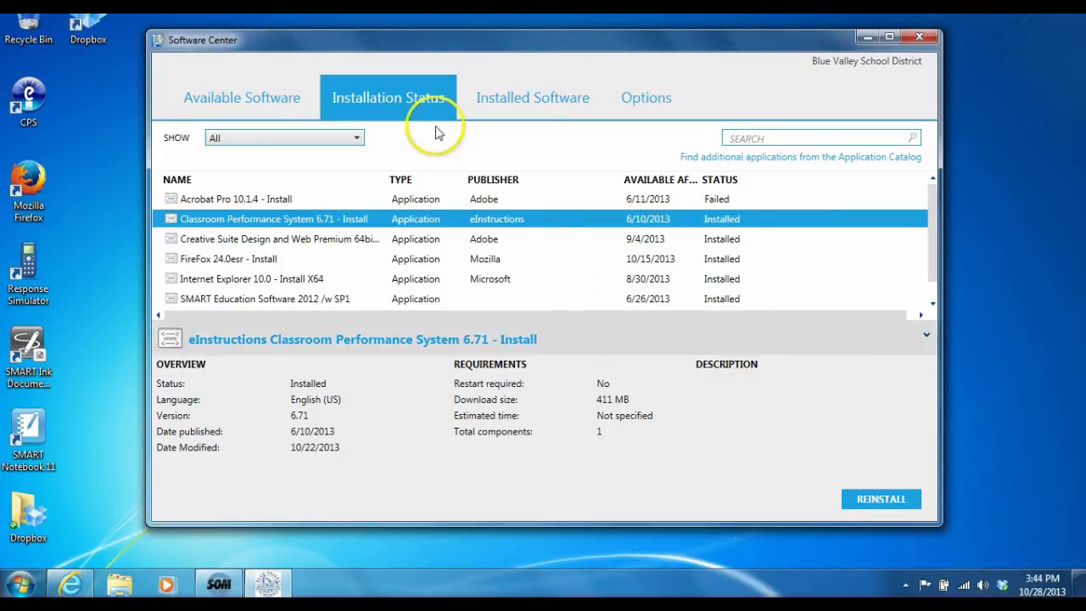
mouse_move(110, 97)
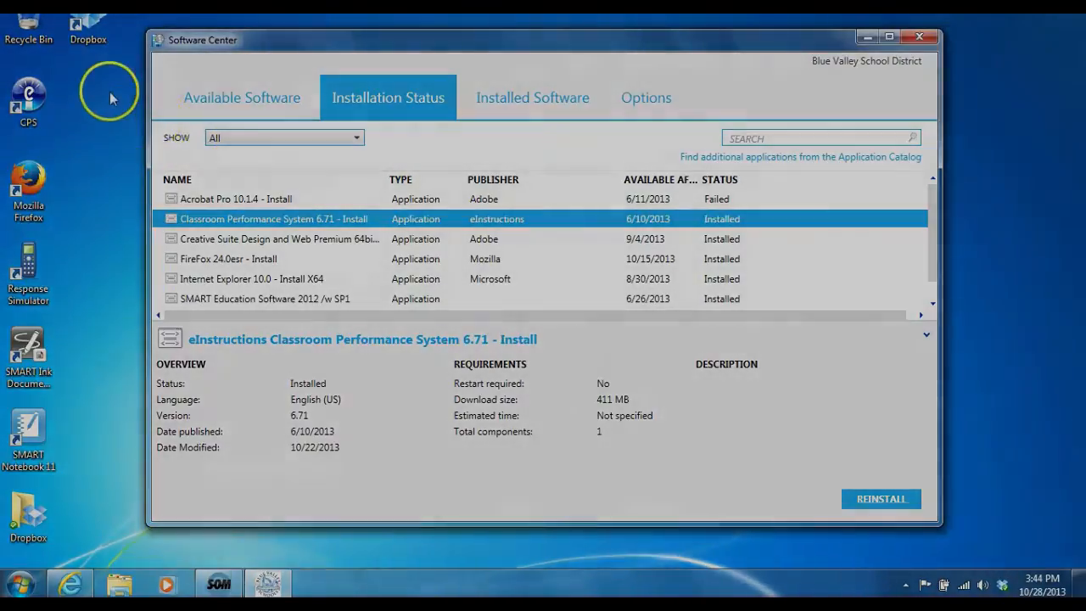